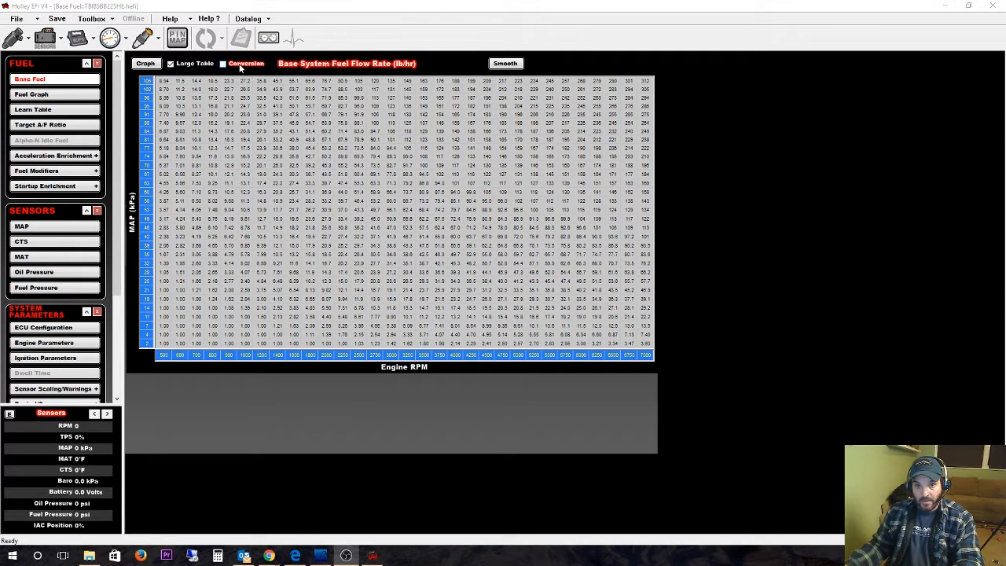
Navigate via MAP and Base Fuel to the Fuel Modifiers page showing decel cutoff and accel enrichment
click(22, 226)
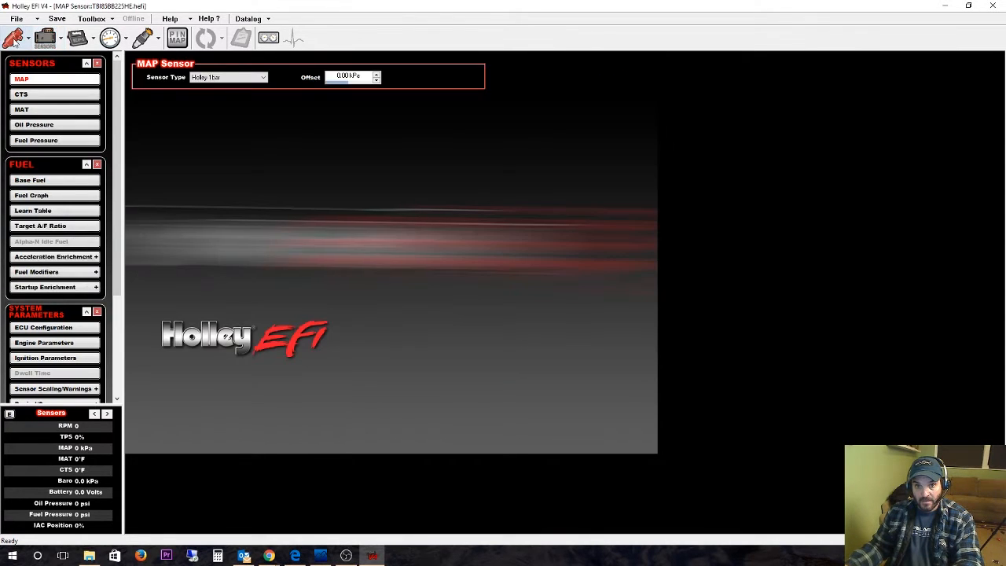
click(30, 179)
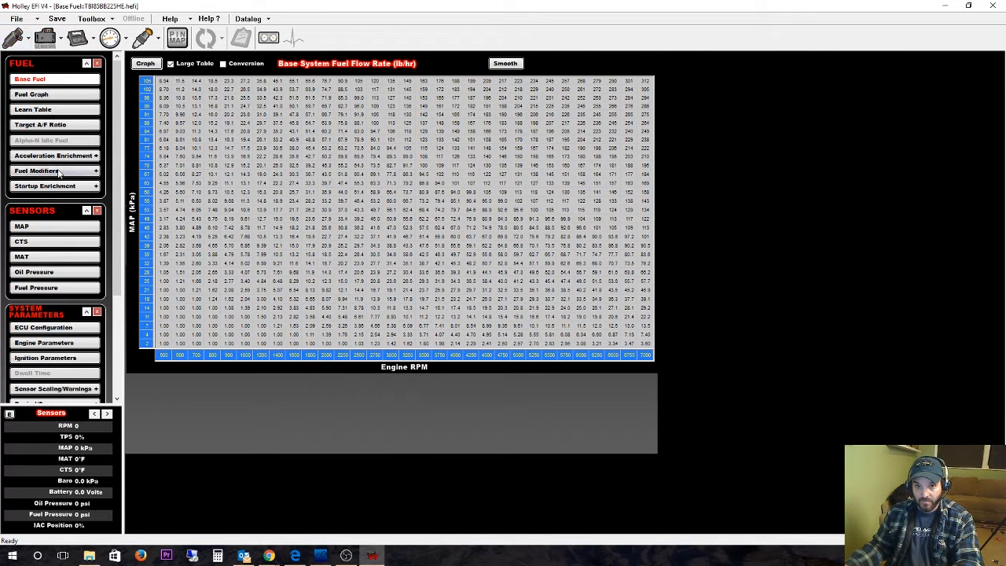
click(40, 170)
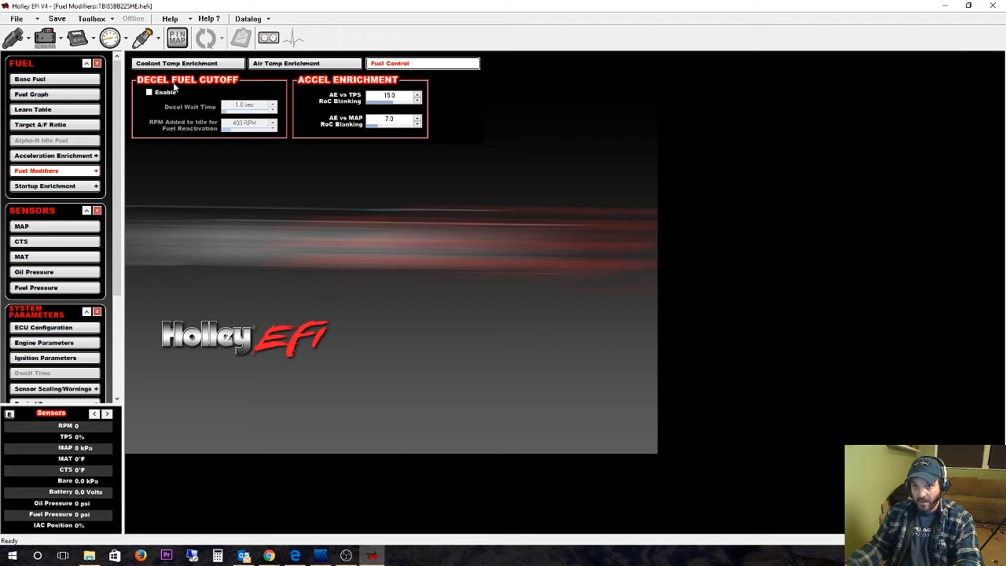
Enable Decel Fuel Cutoff so its wait time and RPM fields become active
click(148, 91)
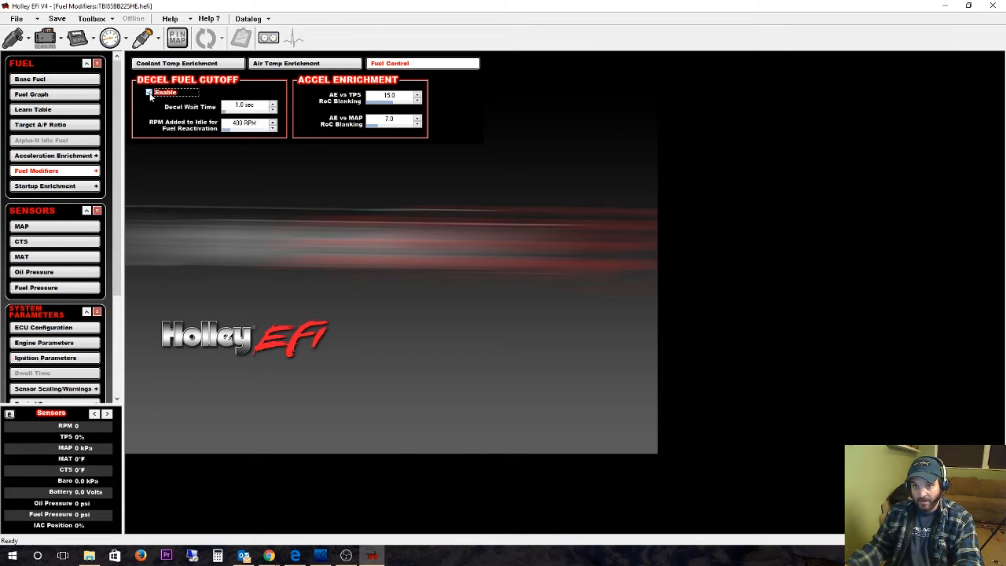
click(149, 91)
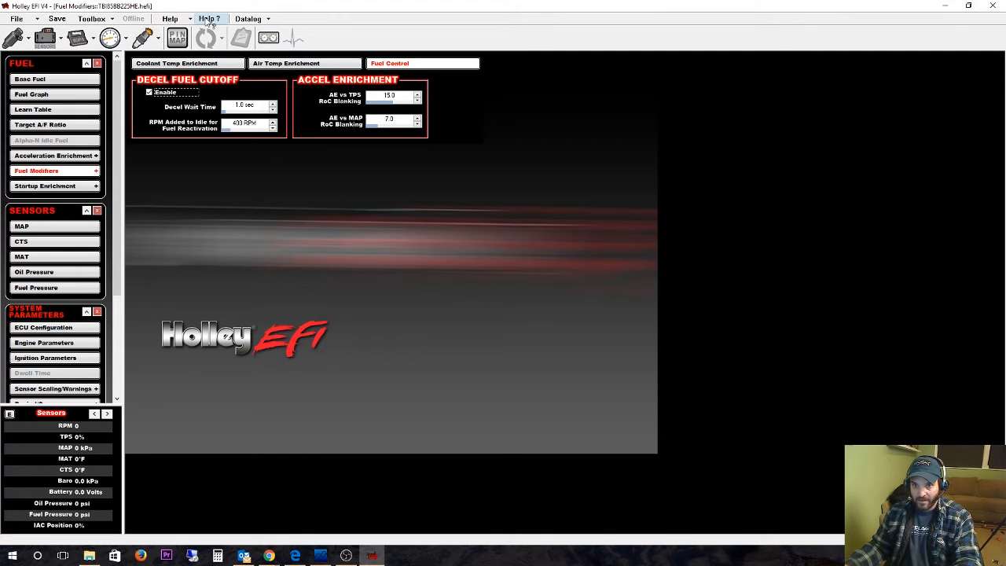
Read the Fuel Control help on Decel Cutoff, Decel Wait Time and RPM Added
click(210, 19)
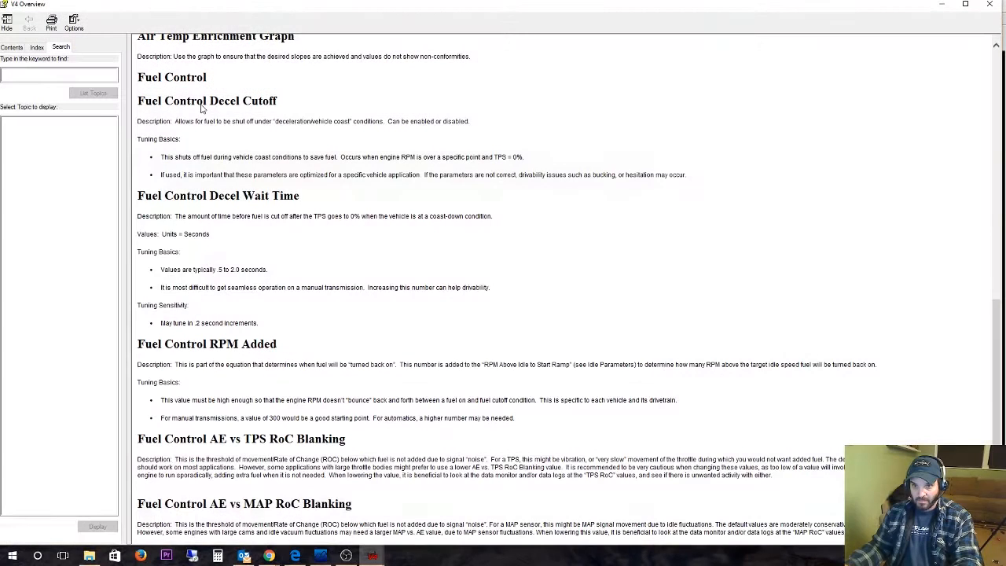
mouse_move(342, 107)
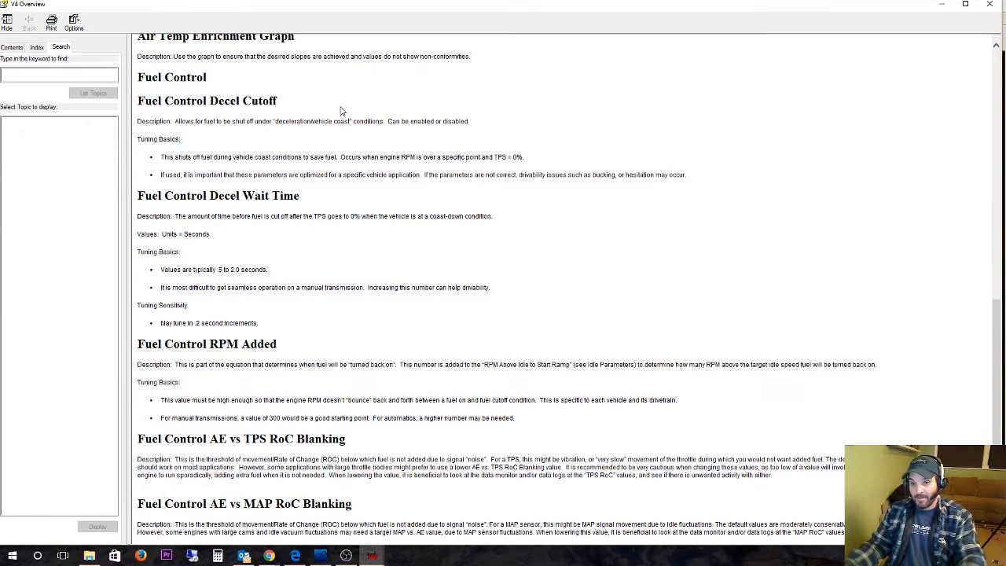
mouse_move(376, 113)
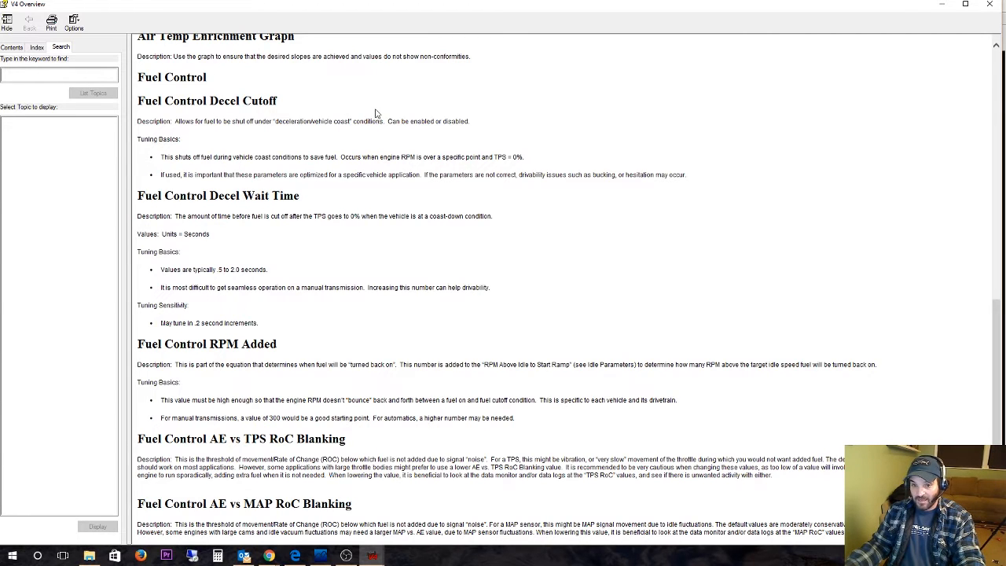
mouse_move(381, 107)
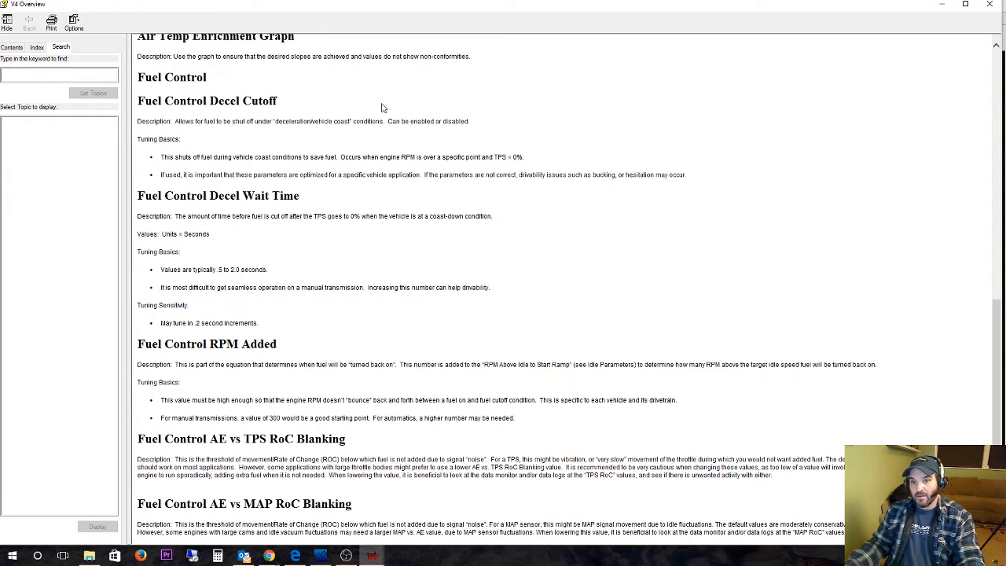
mouse_move(401, 113)
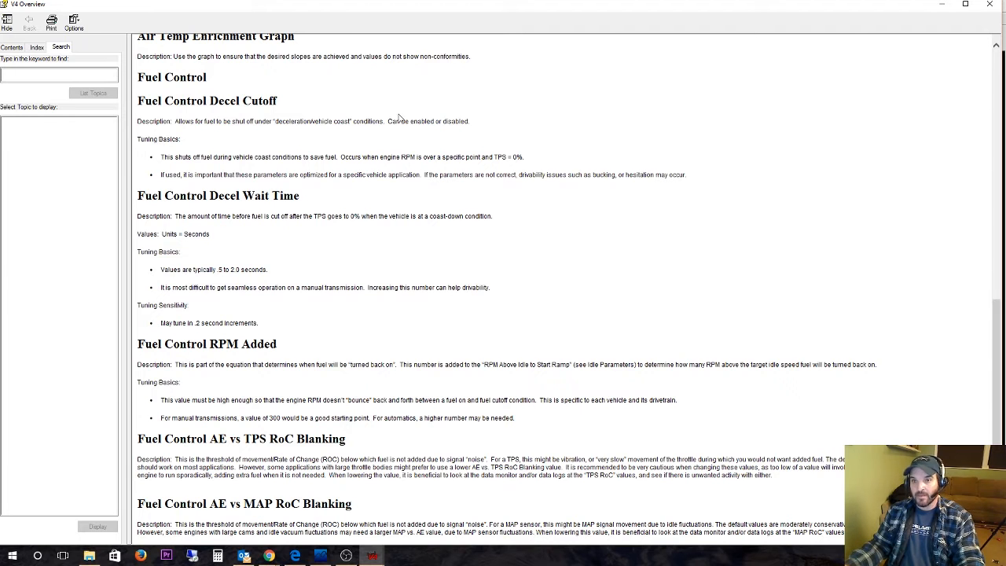
scroll(up, 3)
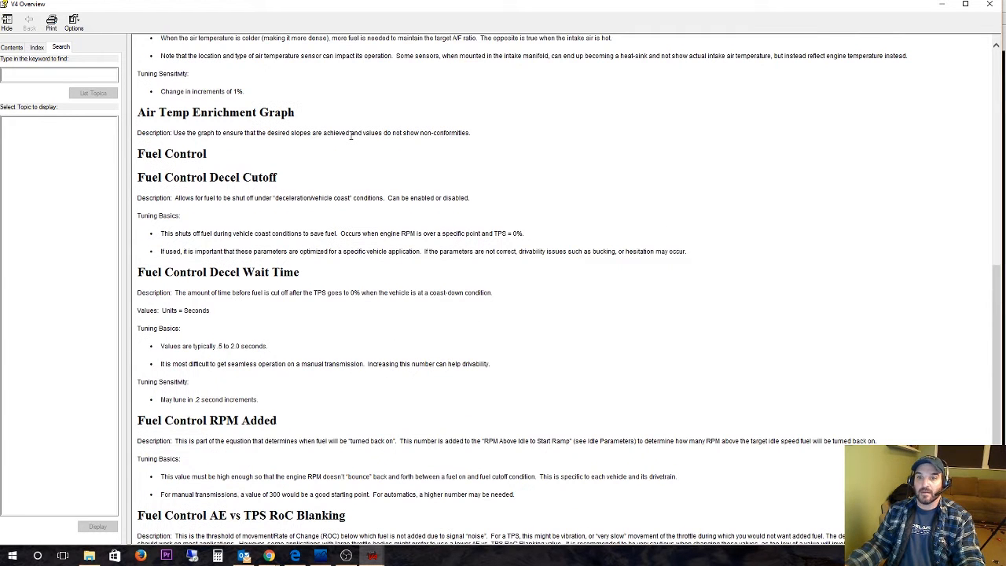
mouse_move(279, 211)
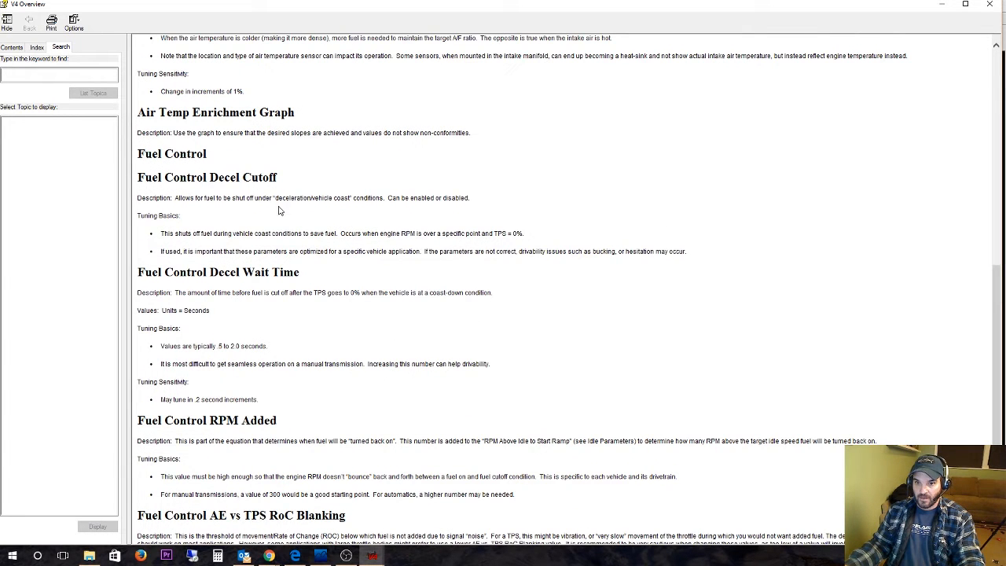
mouse_move(503, 242)
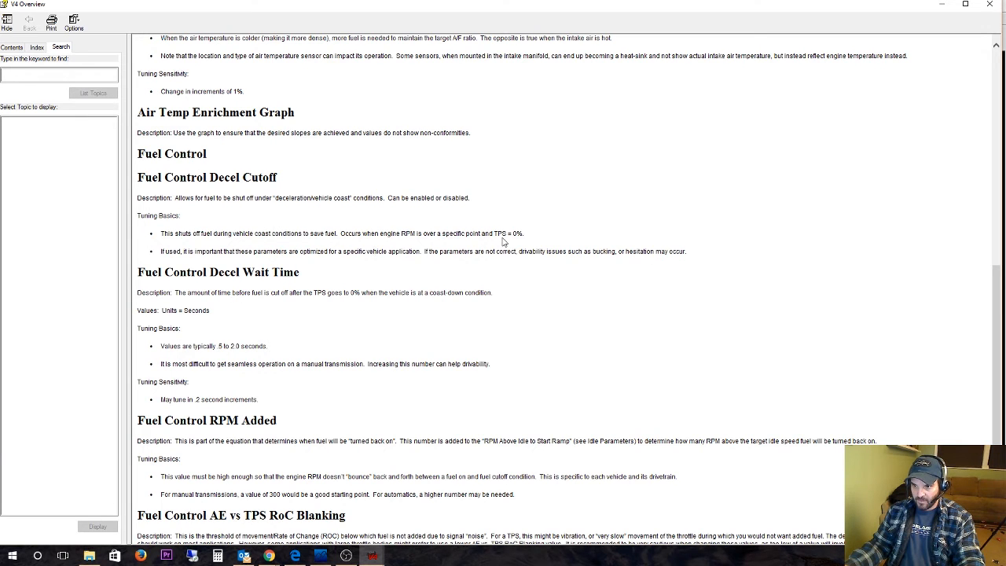
mouse_move(446, 245)
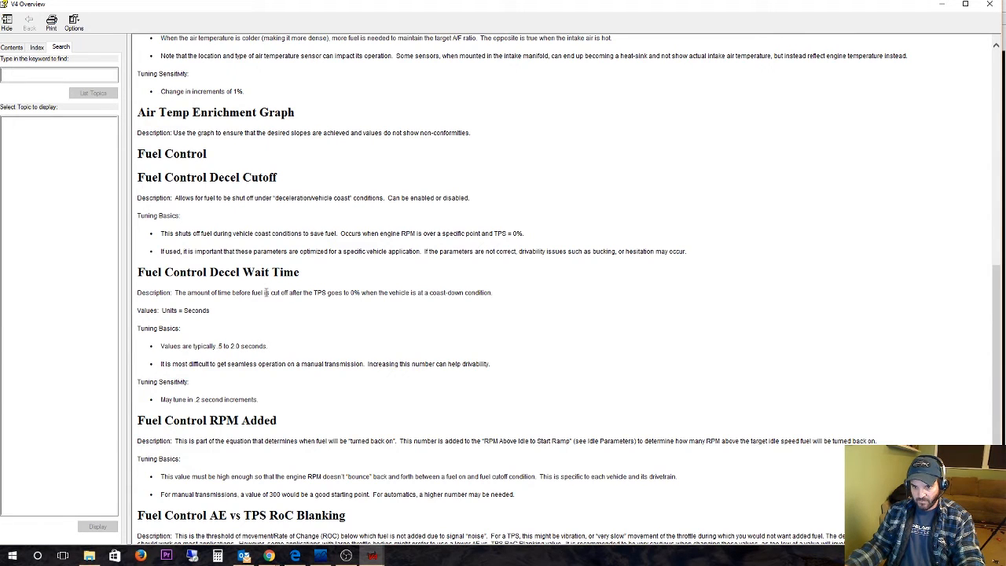
mouse_move(213, 305)
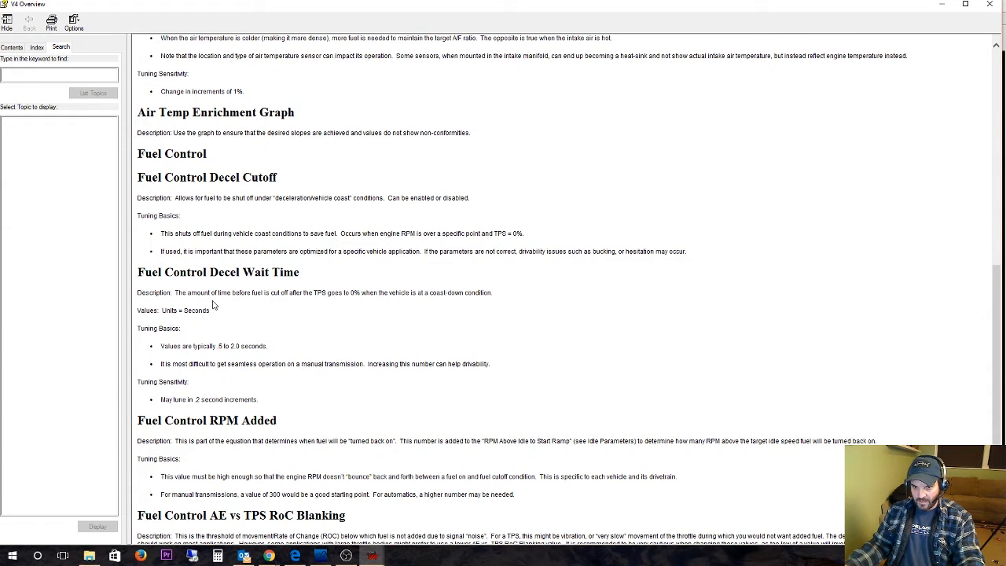
mouse_move(219, 355)
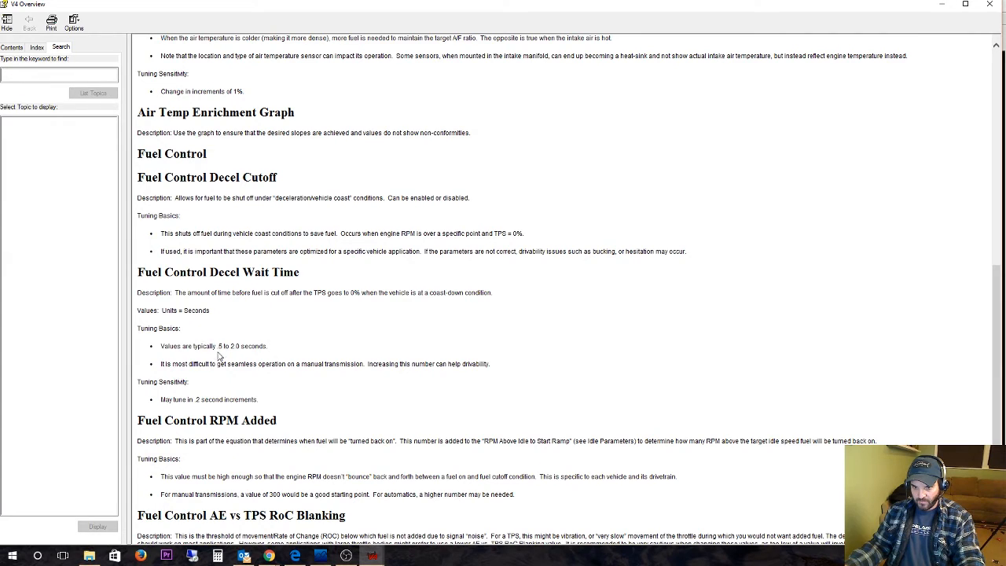
mouse_move(211, 379)
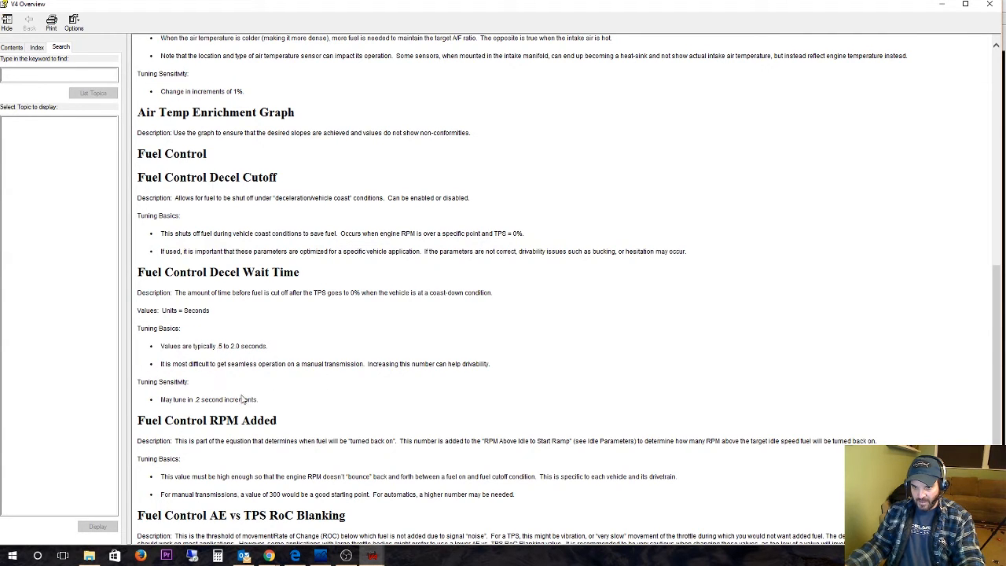
mouse_move(211, 407)
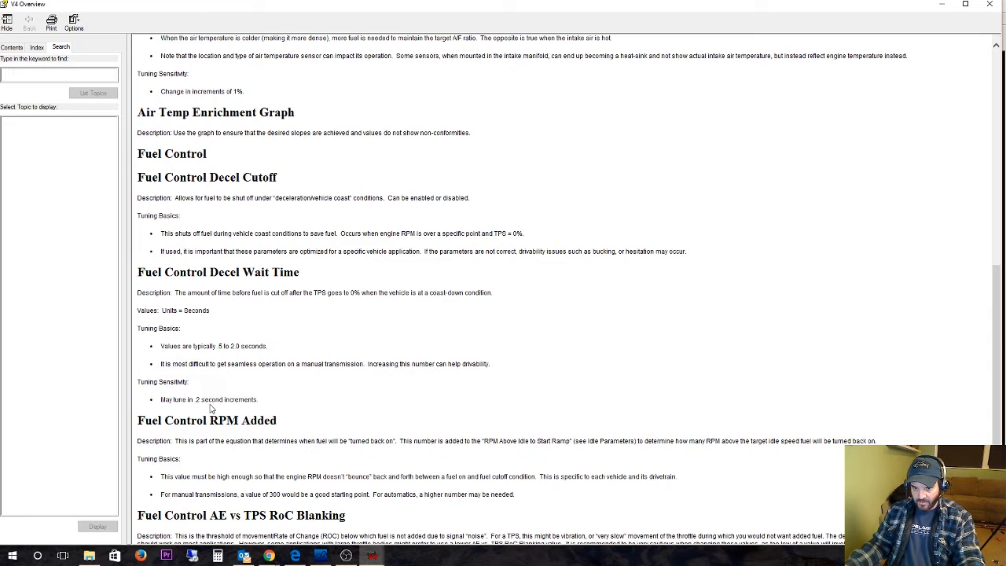
mouse_move(695, 210)
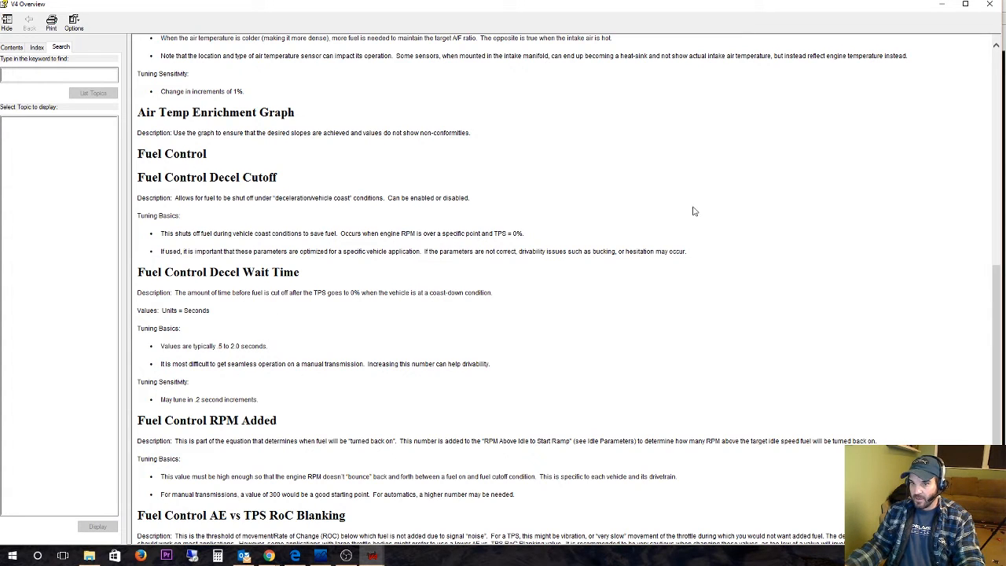
mouse_move(664, 172)
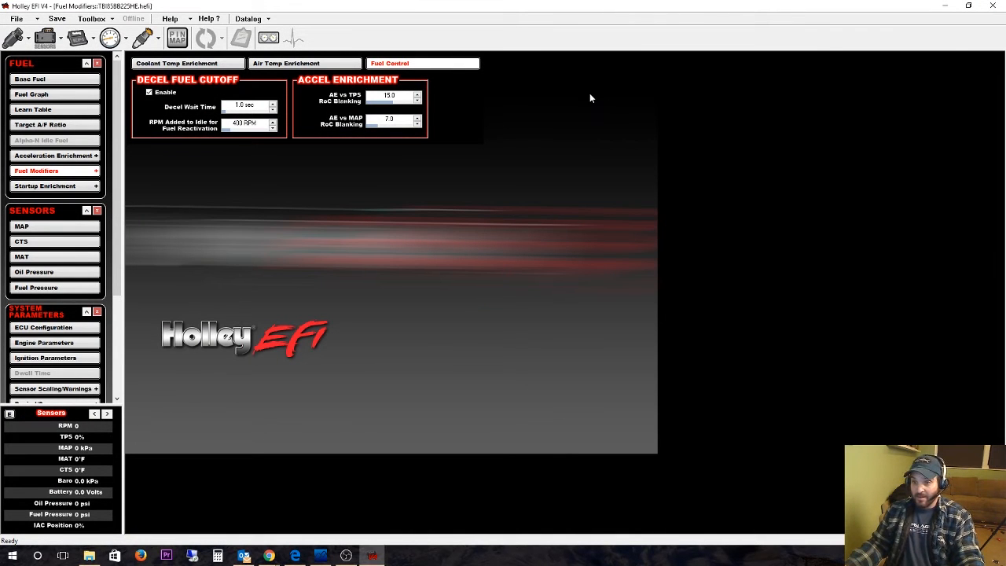
mouse_move(582, 130)
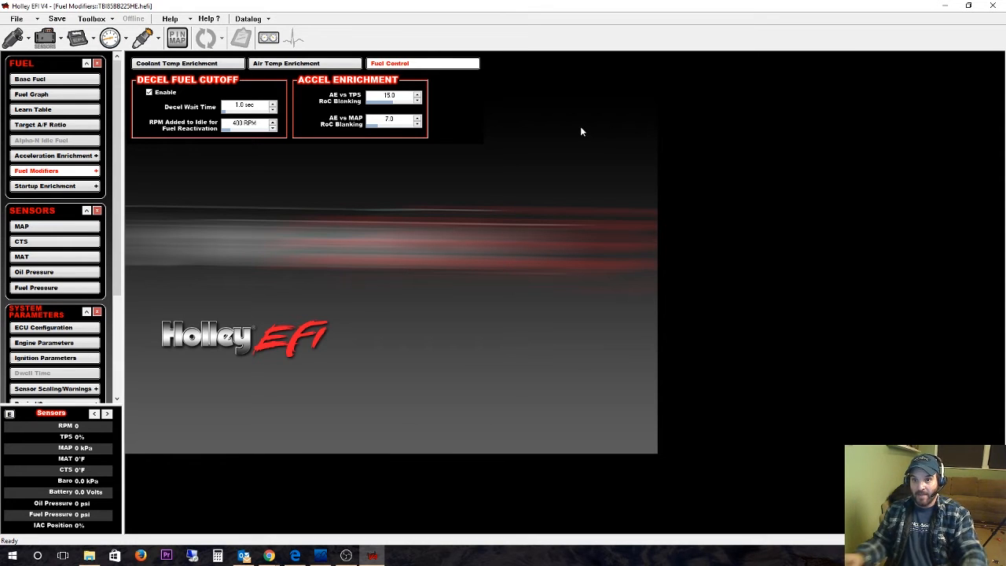
mouse_move(396, 139)
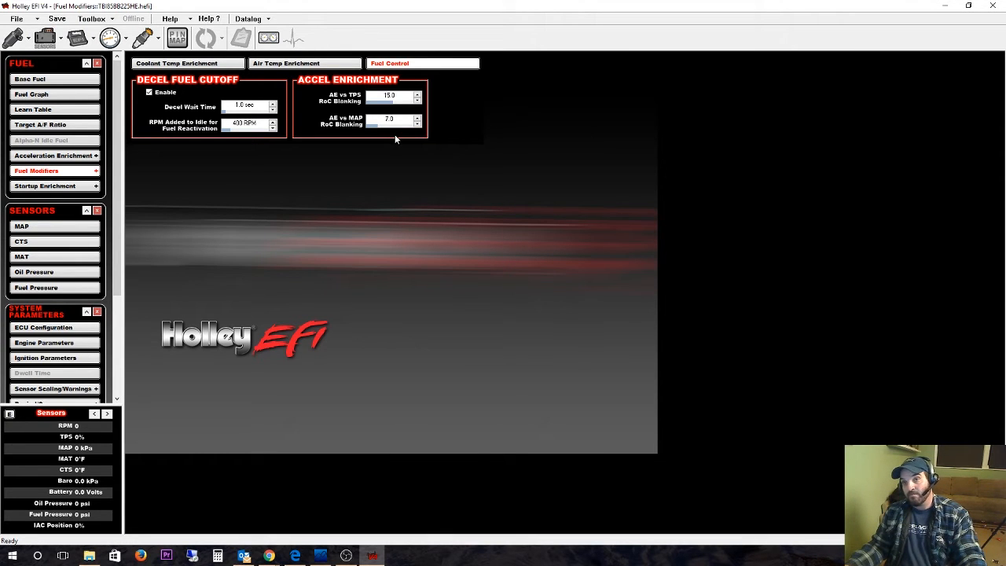
mouse_move(322, 176)
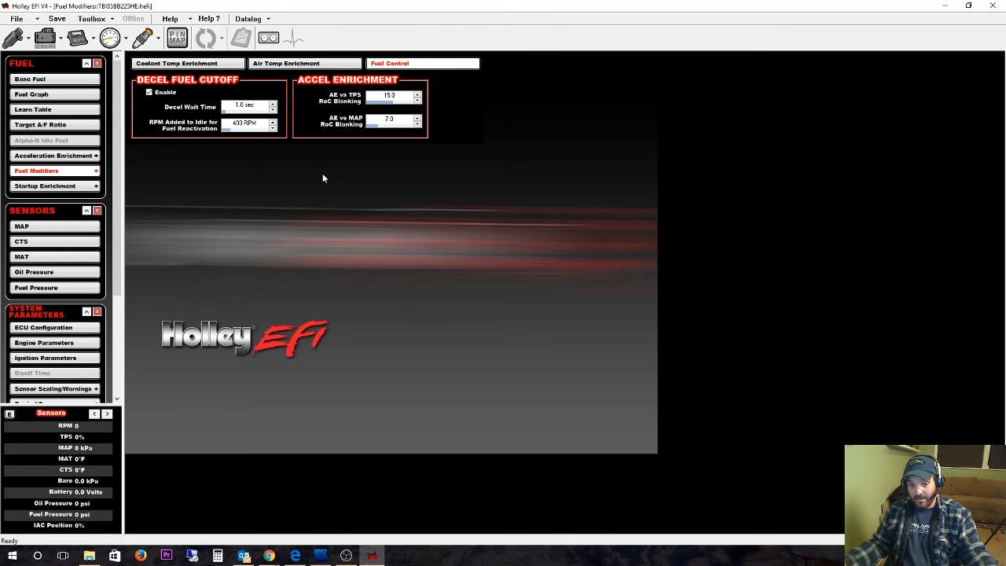
mouse_move(291, 253)
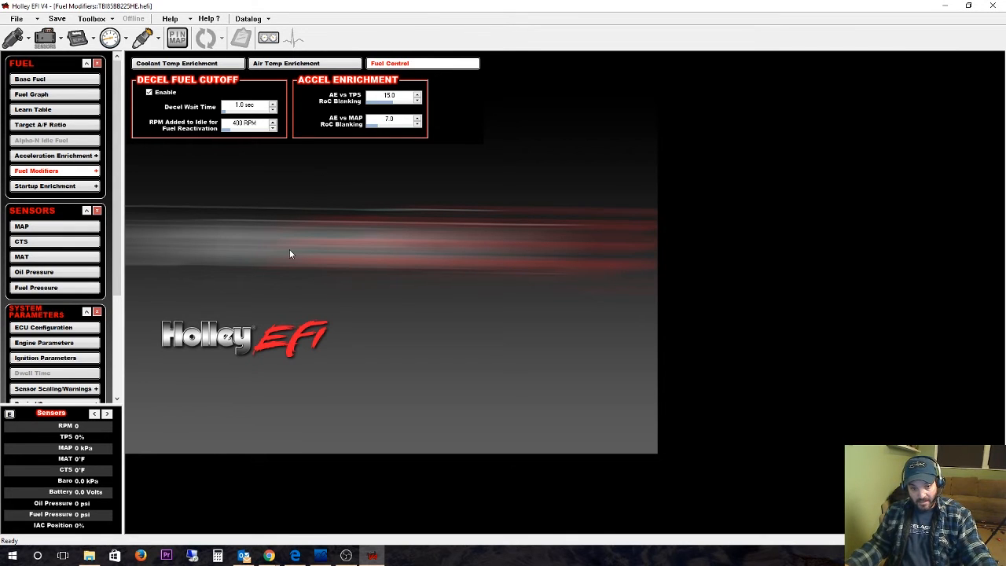
mouse_move(123, 311)
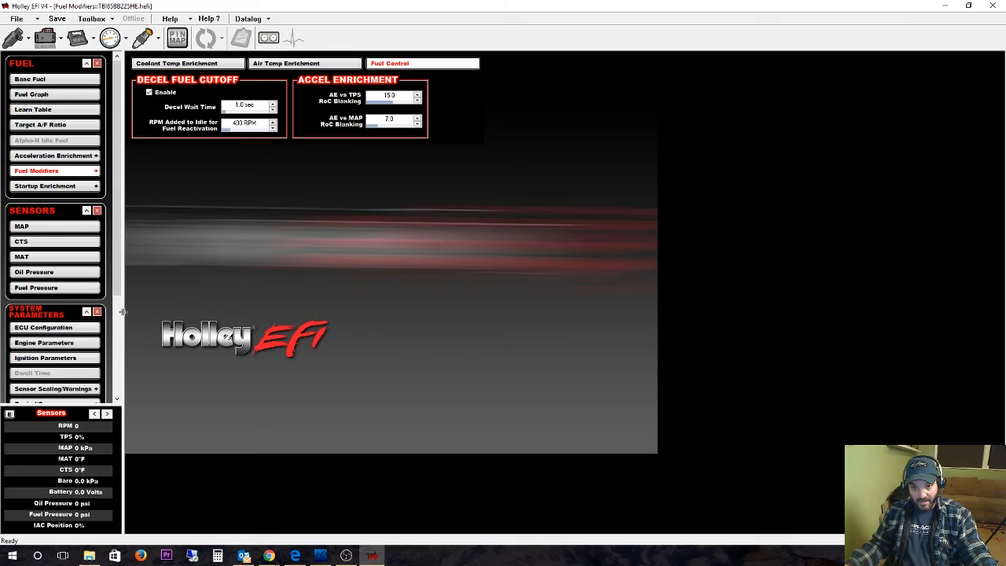